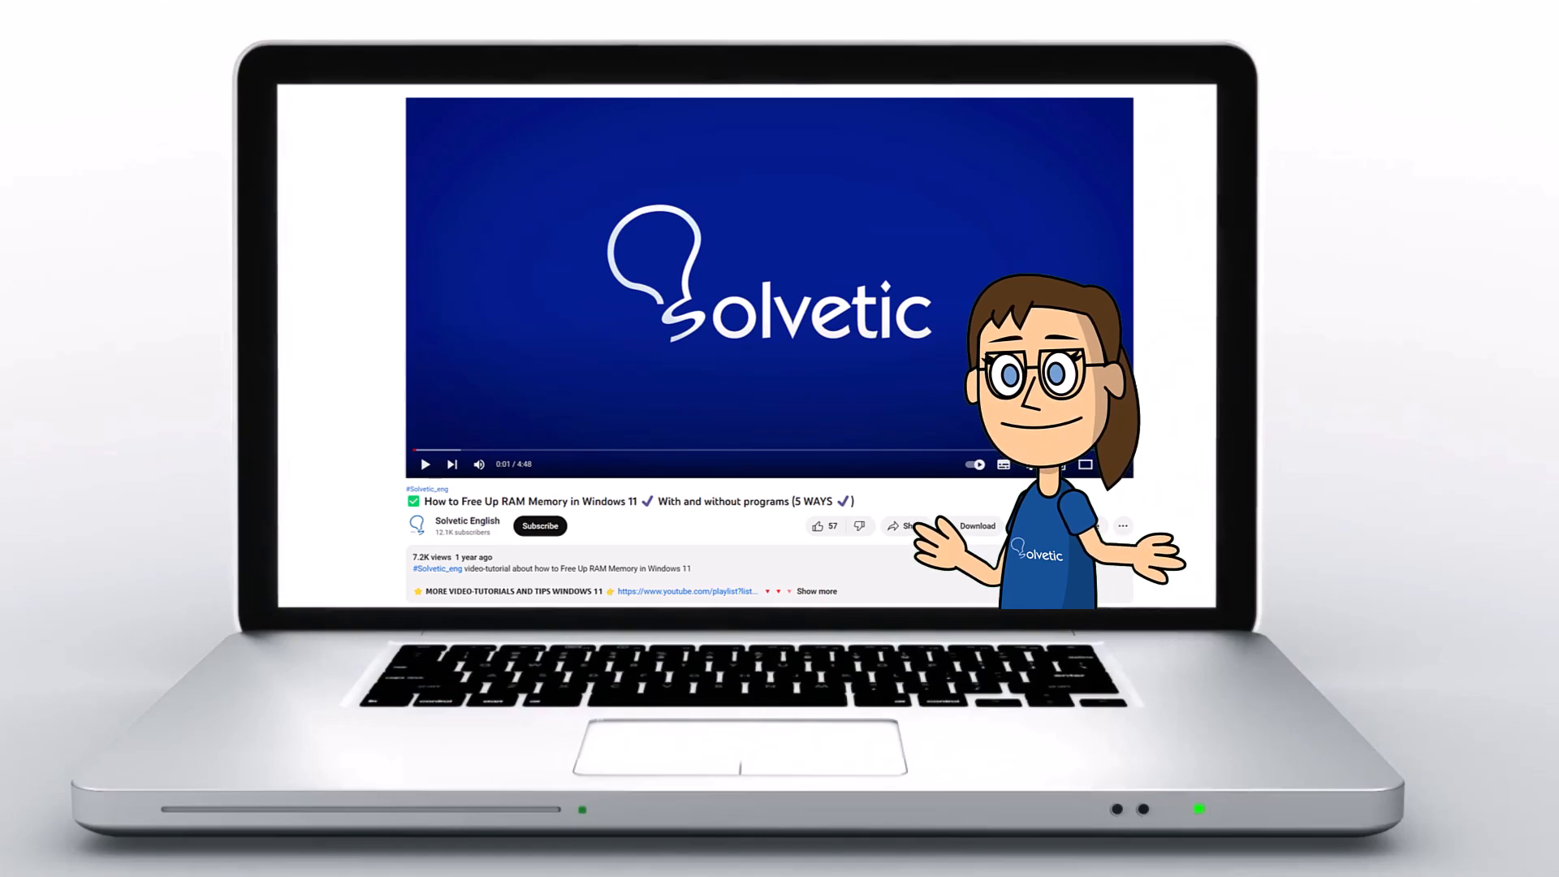
- Leave the Solvetic channel intro for the Windows 11 desktop
click(816, 590)
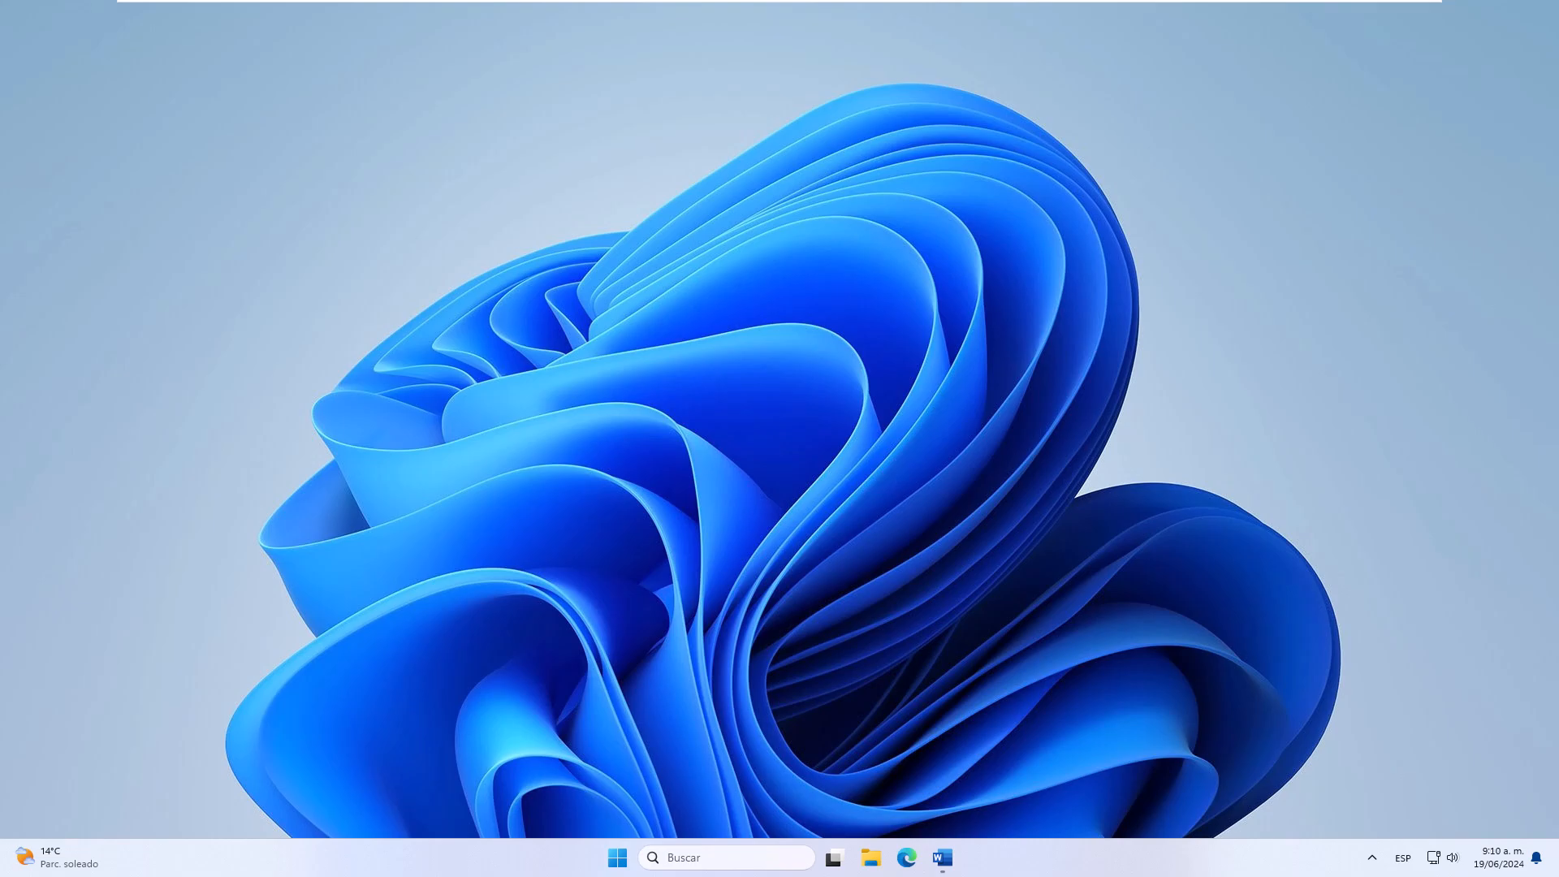
- Bring up the Word document holding the Solvetic/Internet two-column table from the taskbar
click(942, 857)
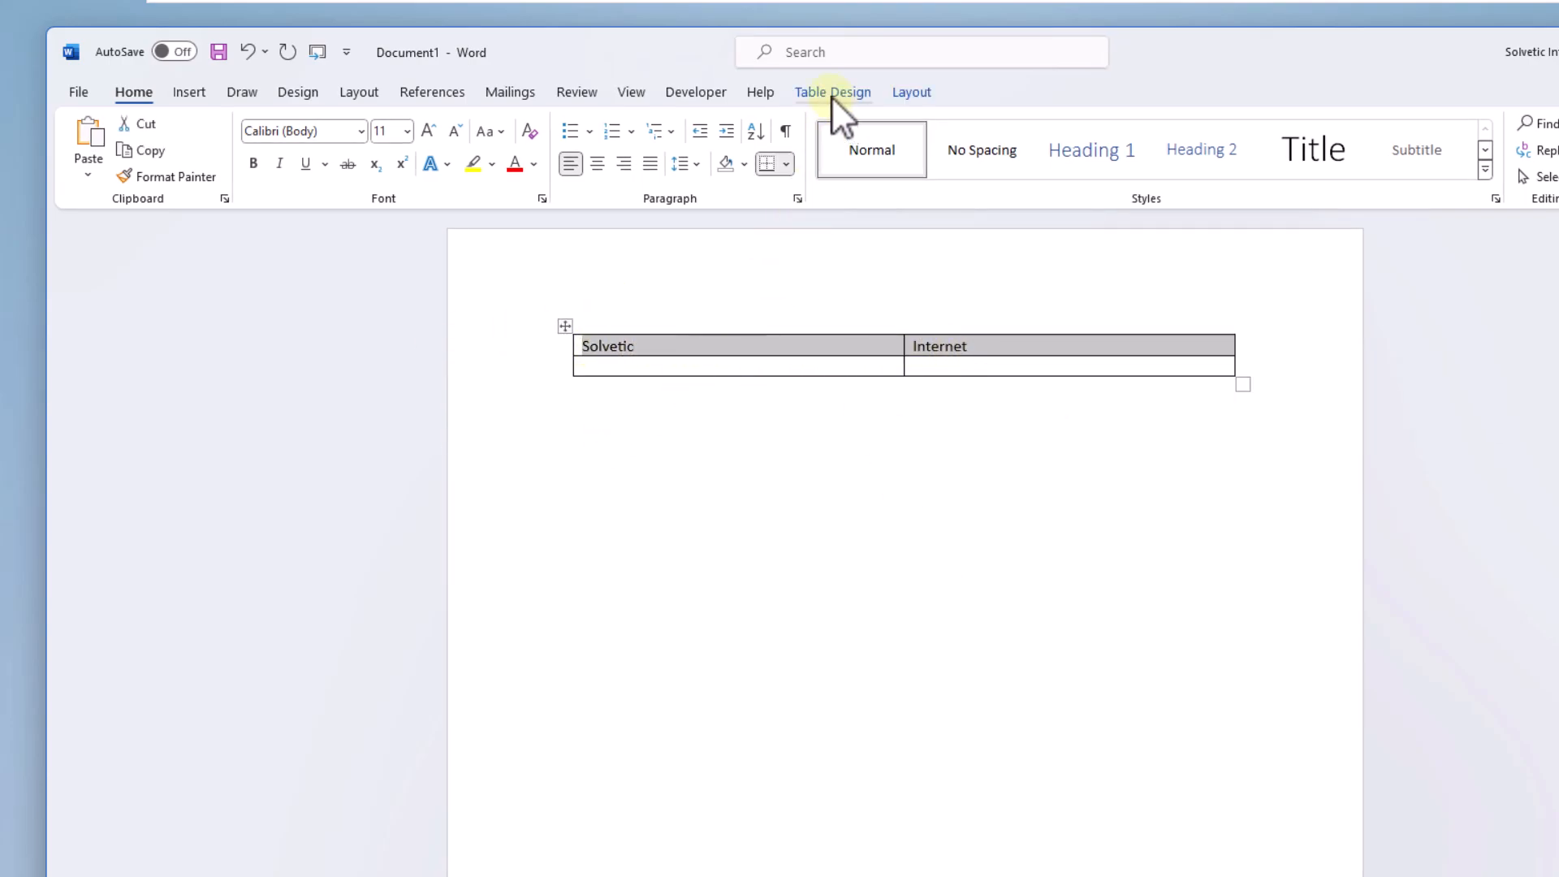
- Cycle the header text downward, upward and back to horizontal via Text Direction, leaving the row taller
click(910, 92)
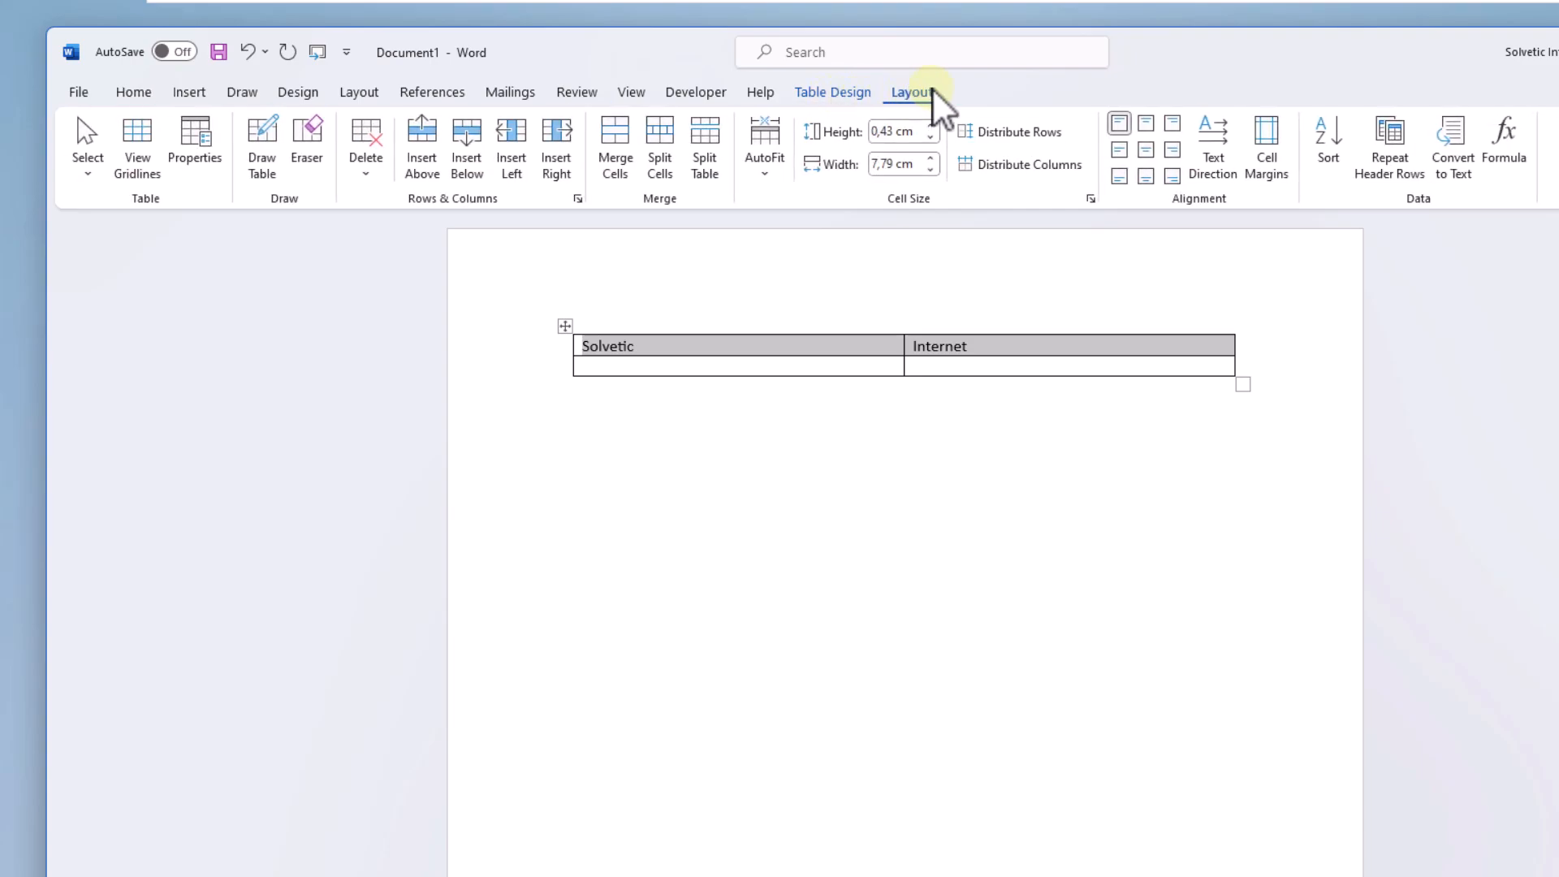
mouse_move(1171, 175)
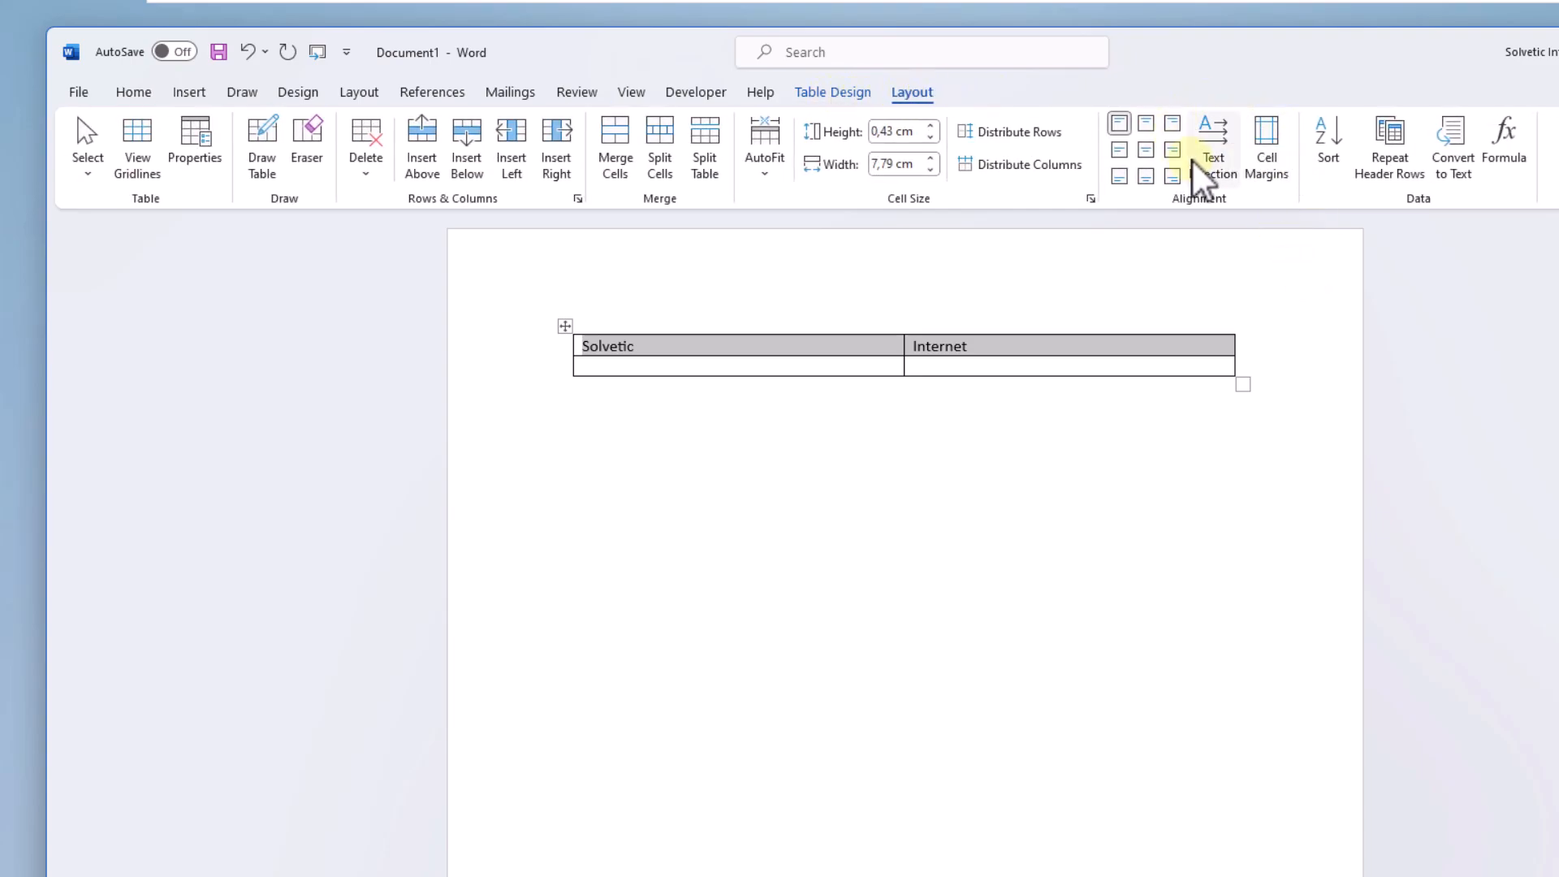
click(1213, 147)
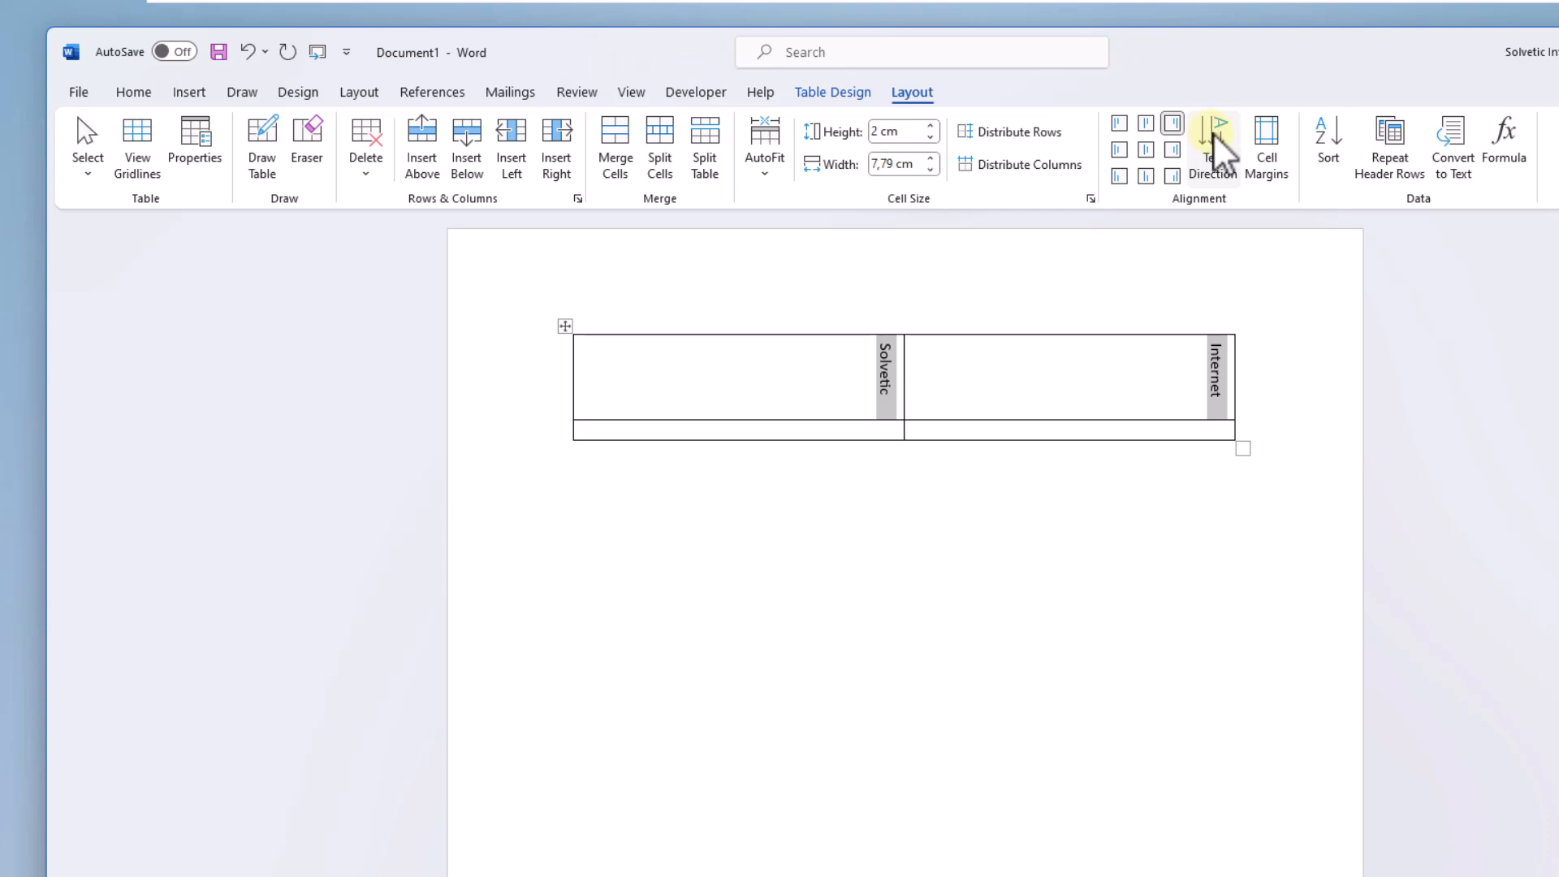
click(1213, 149)
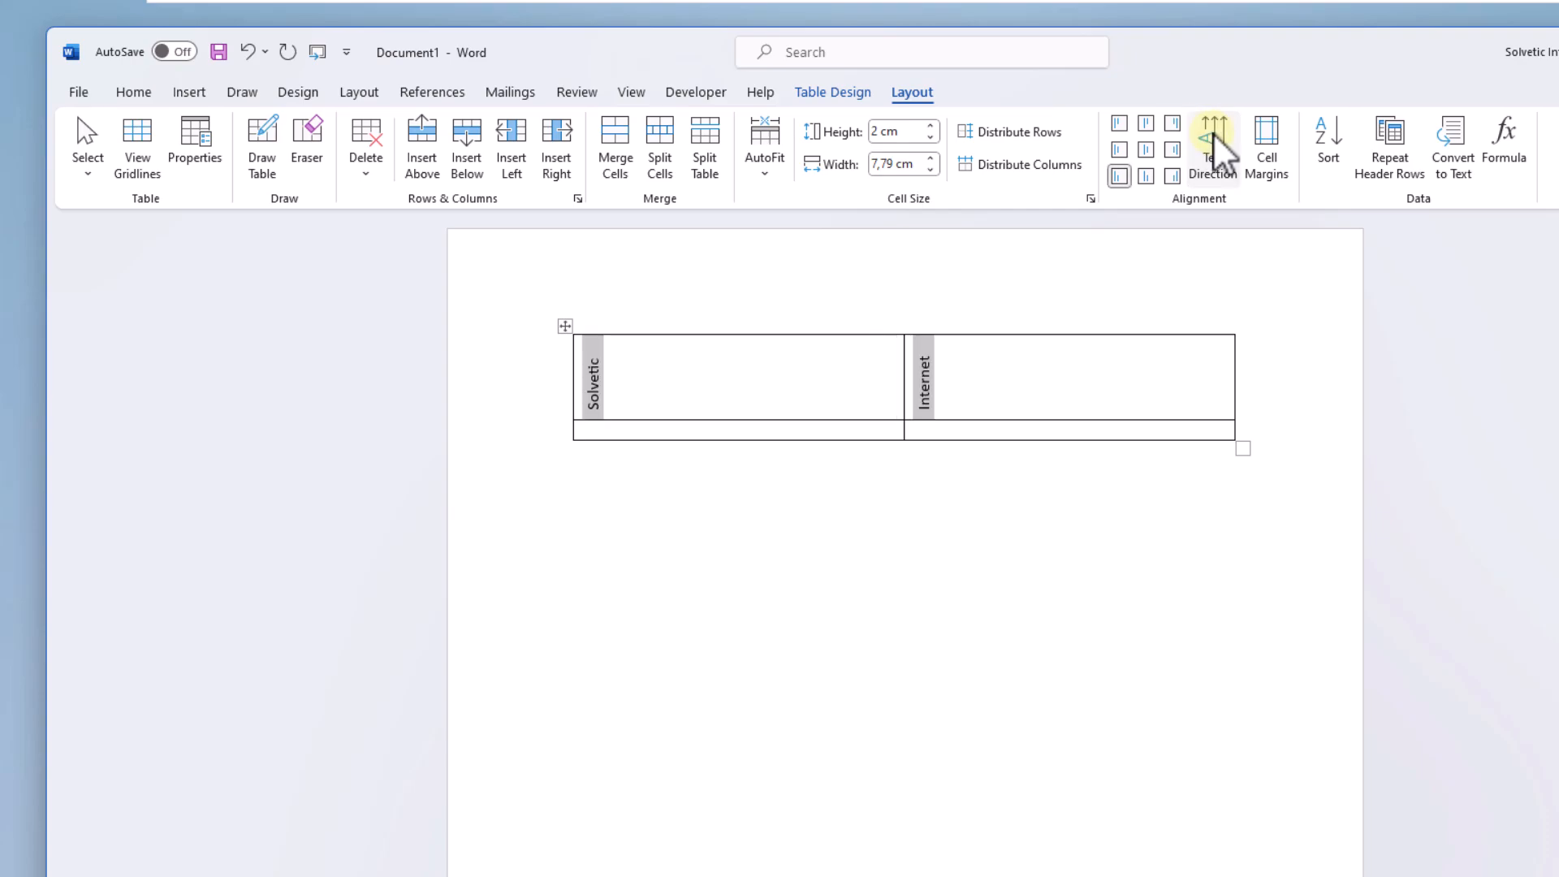
click(1212, 147)
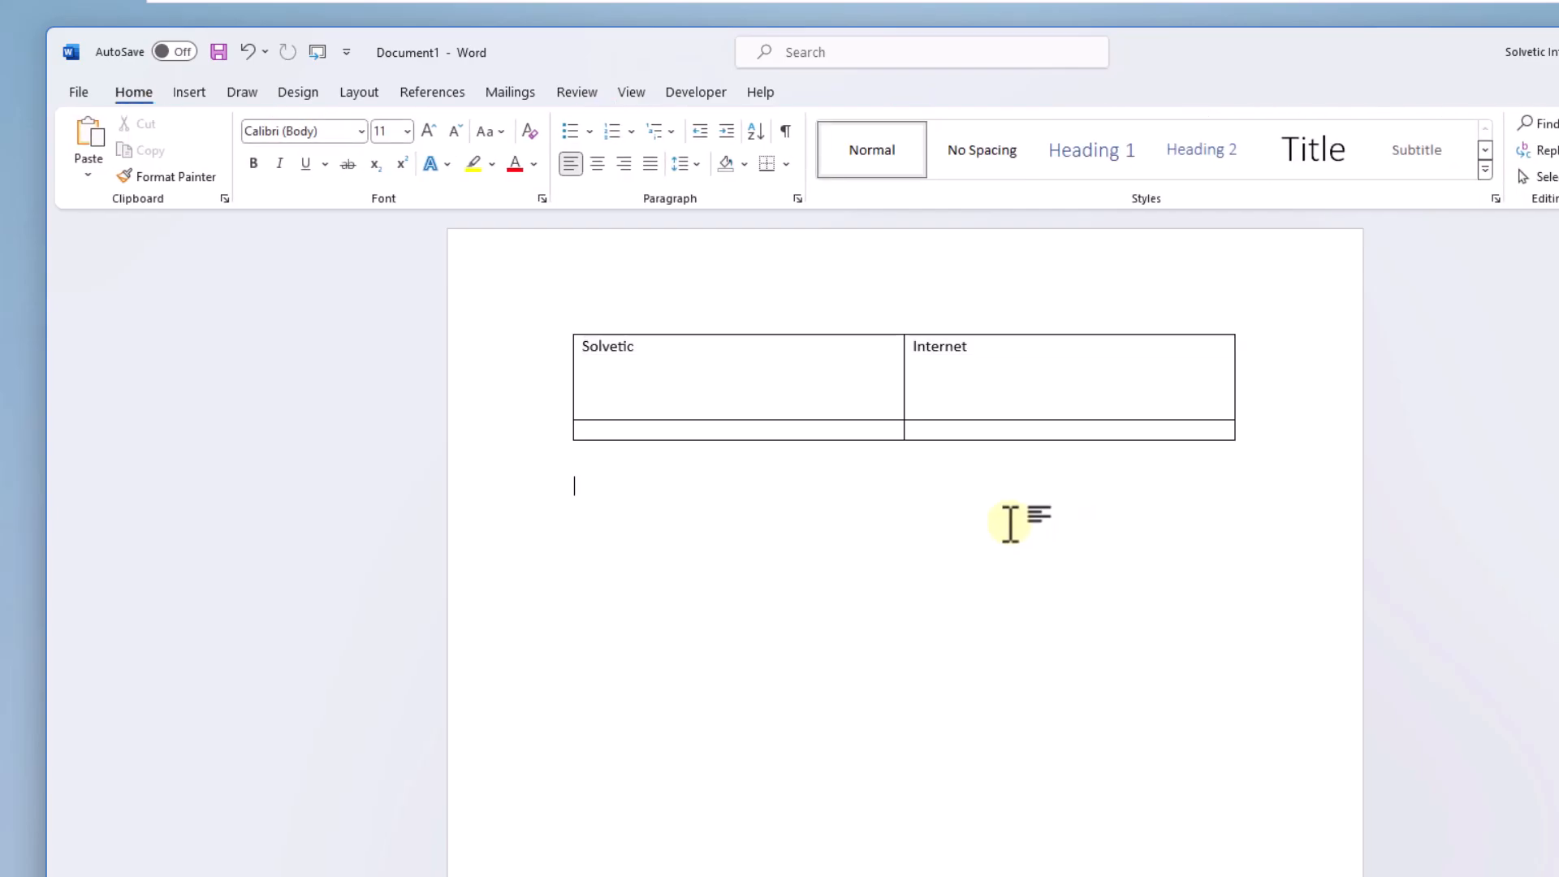
- Draw a custom text box below the table reading Solvetic and tilt it with the rotation handle
click(187, 92)
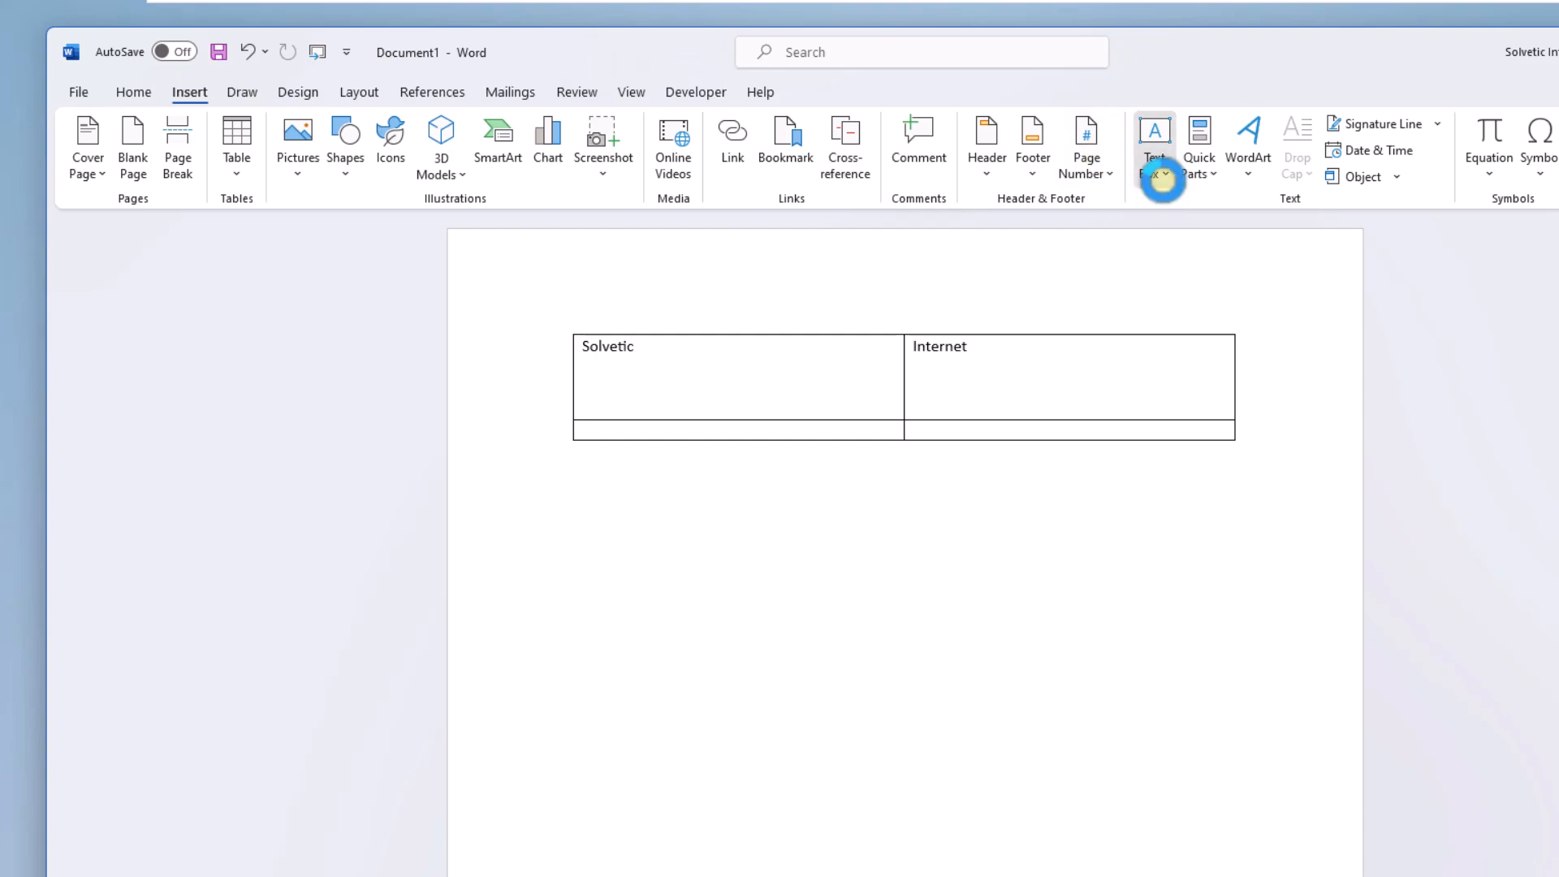
click(1153, 145)
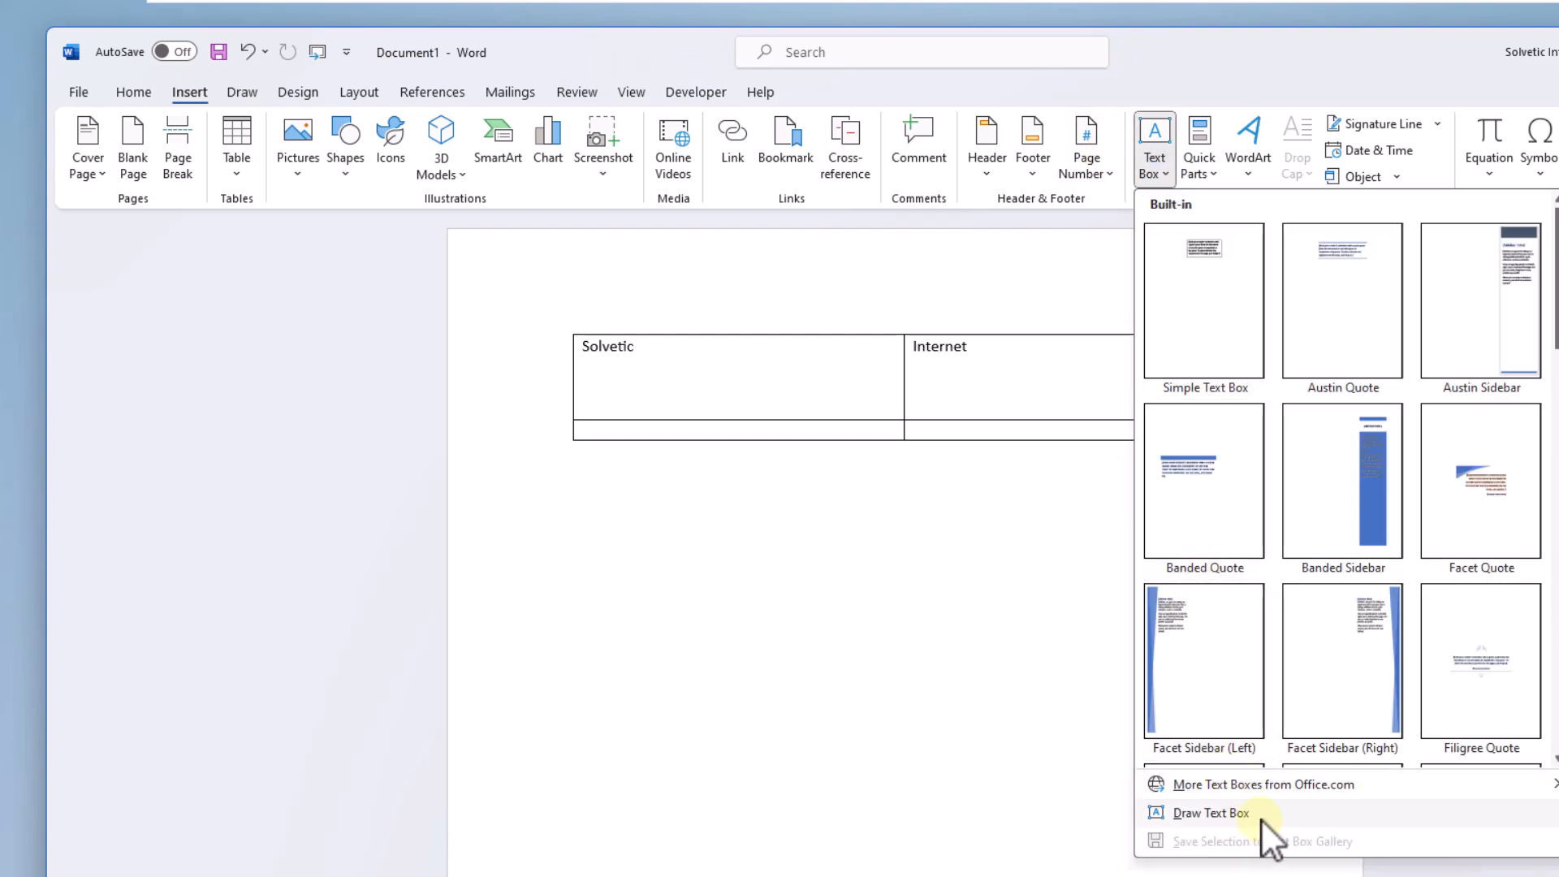
click(1210, 812)
text(Sol)
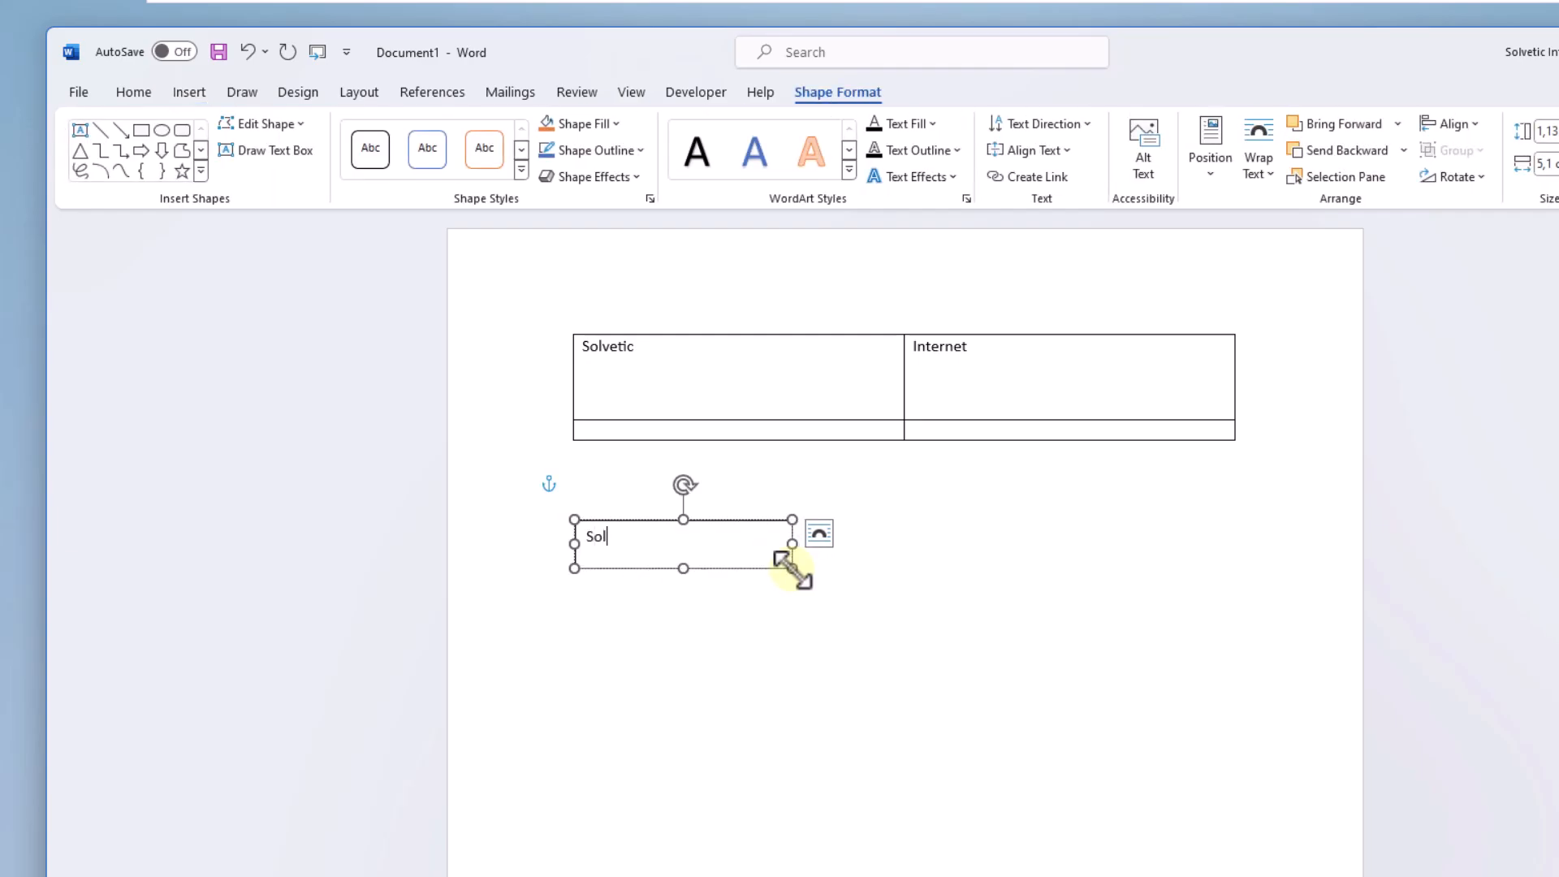
text(vetic)
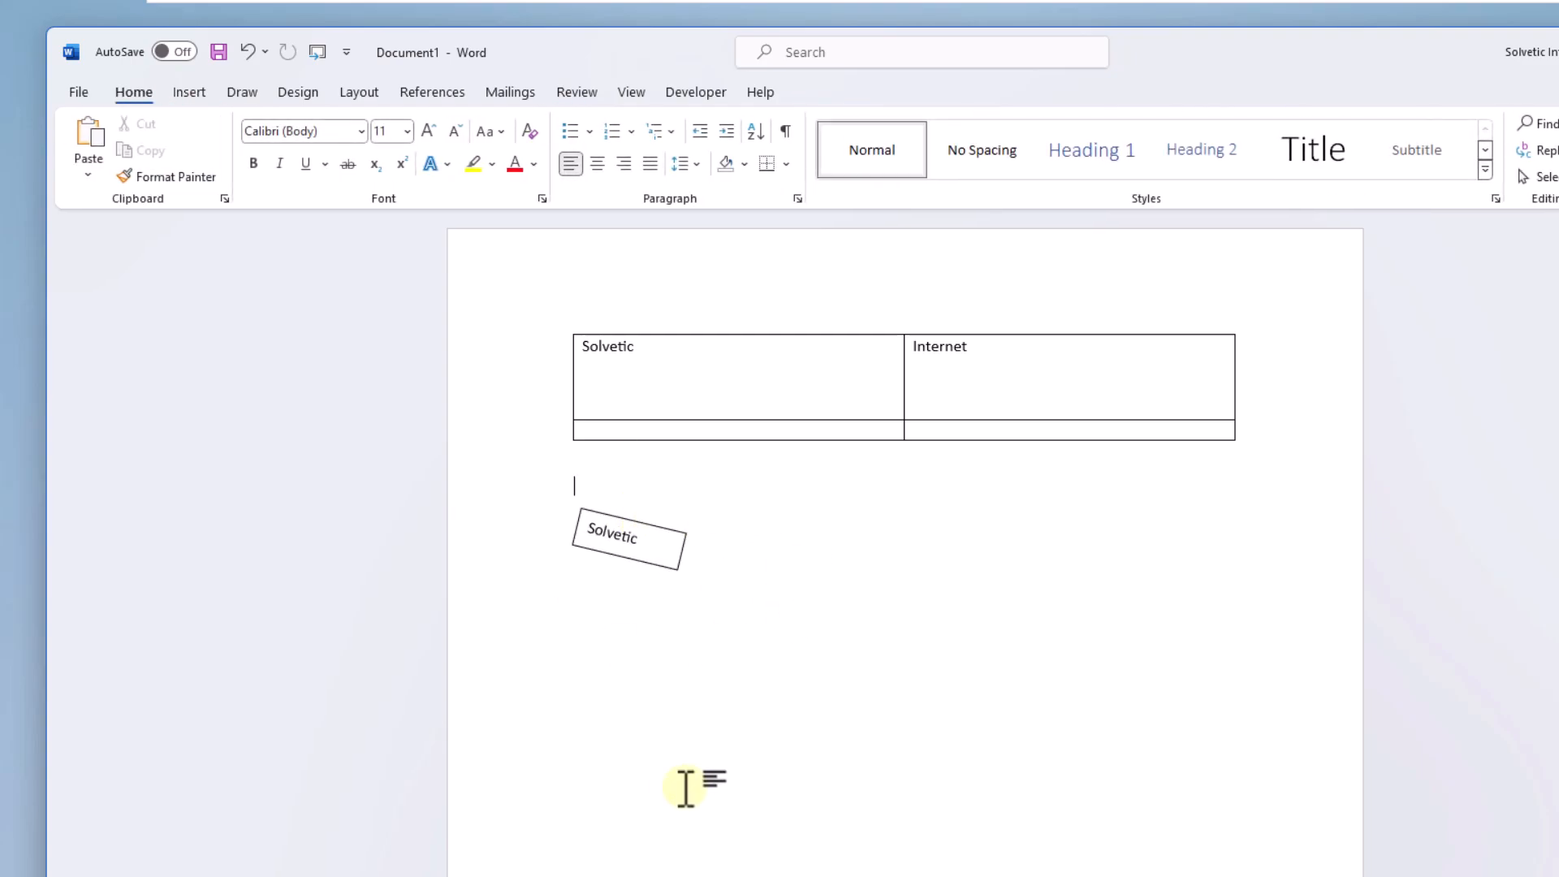
- Give the Solvetic text box No Outline and tilt it upward the opposite way
click(616, 537)
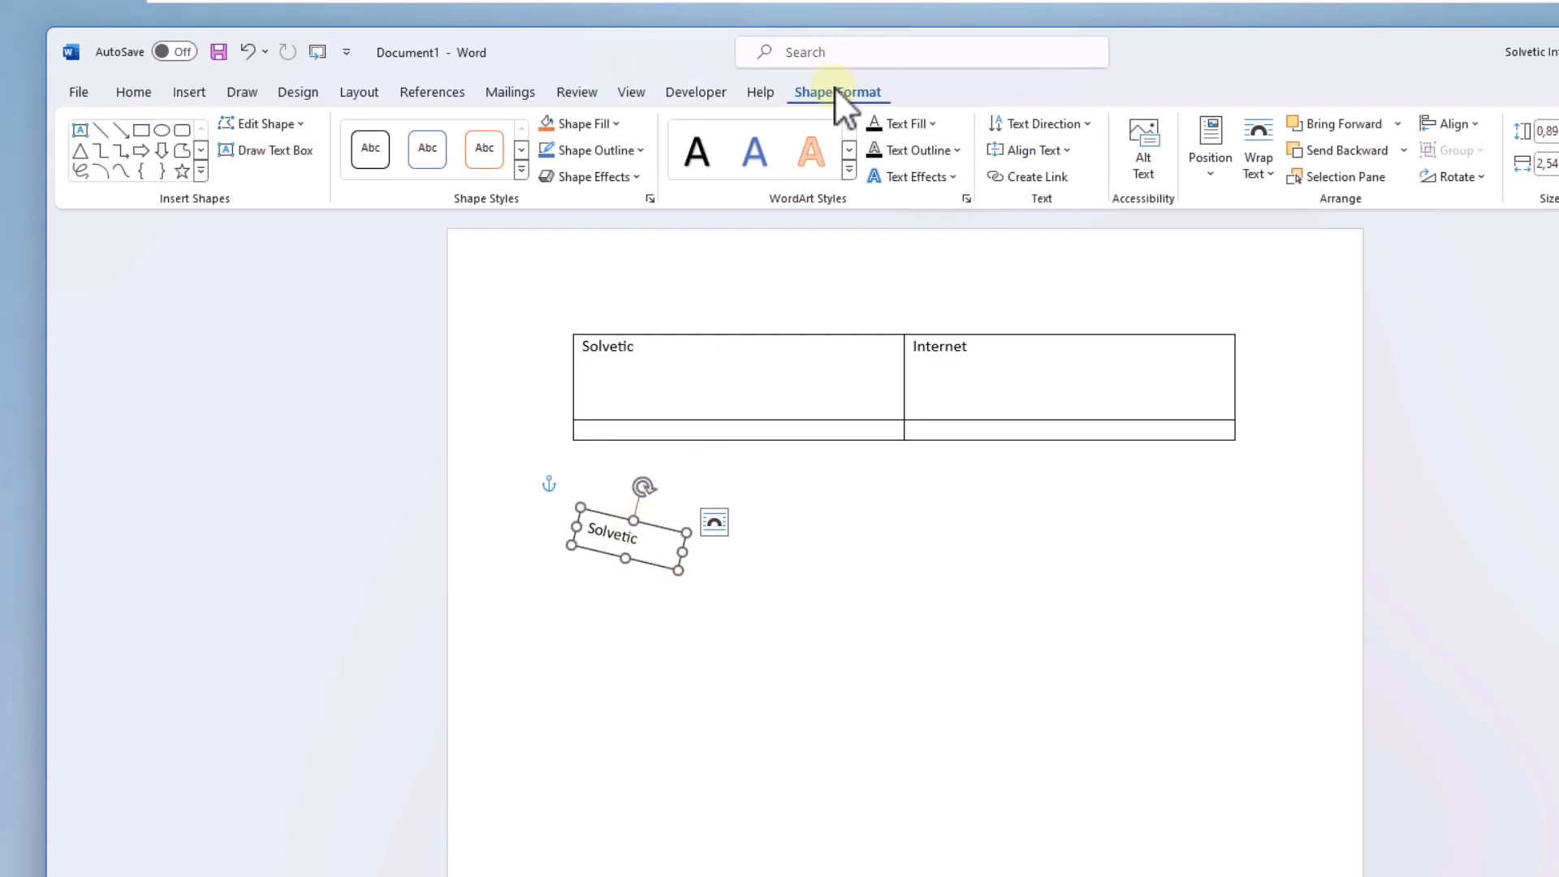
mouse_move(592, 150)
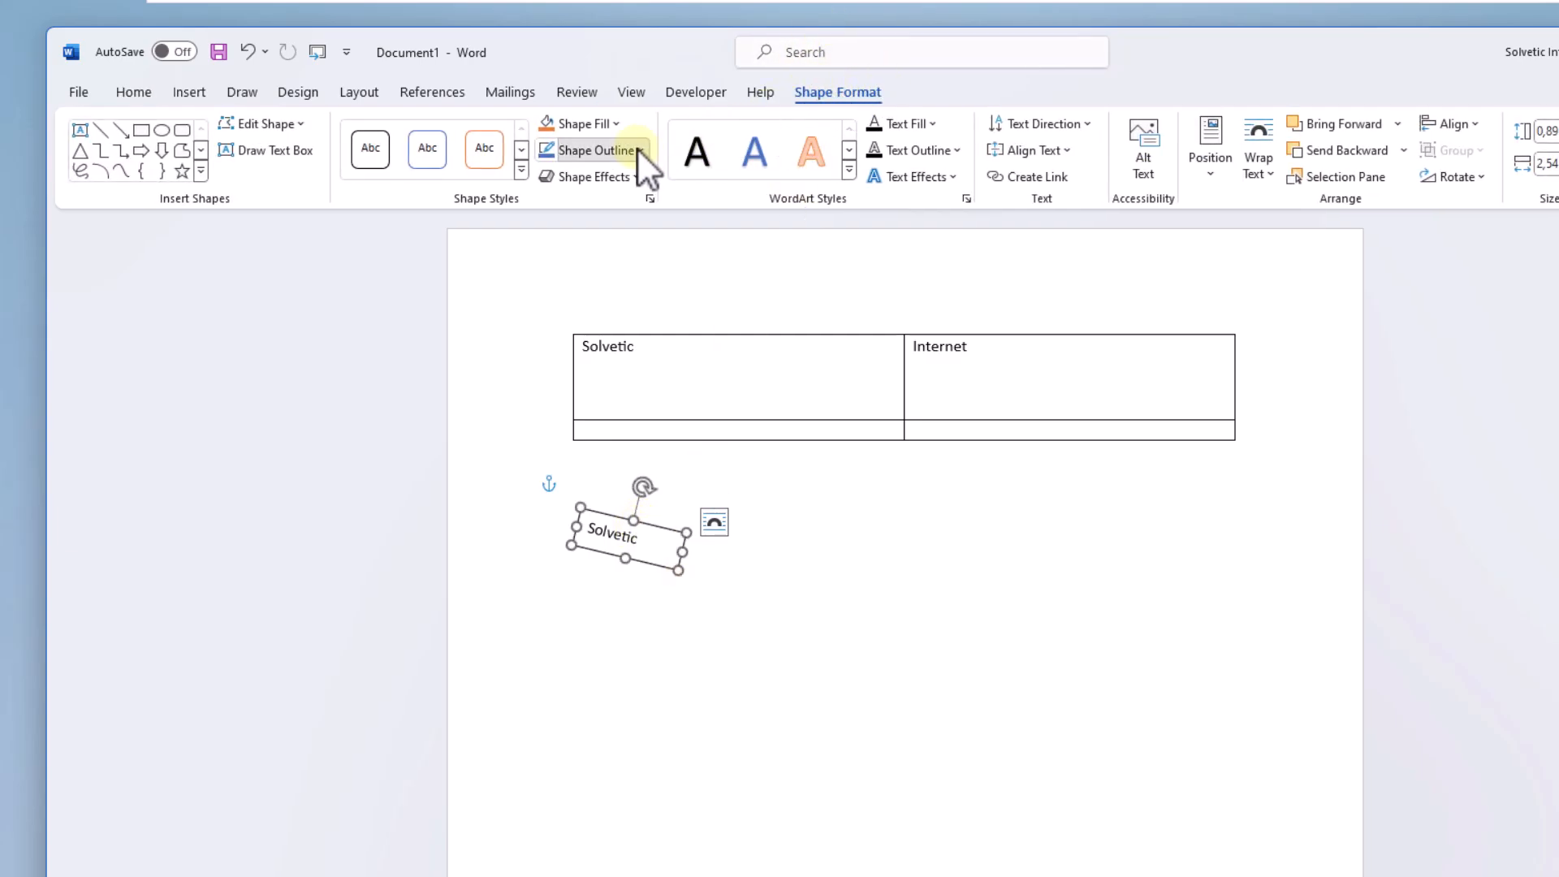
click(592, 151)
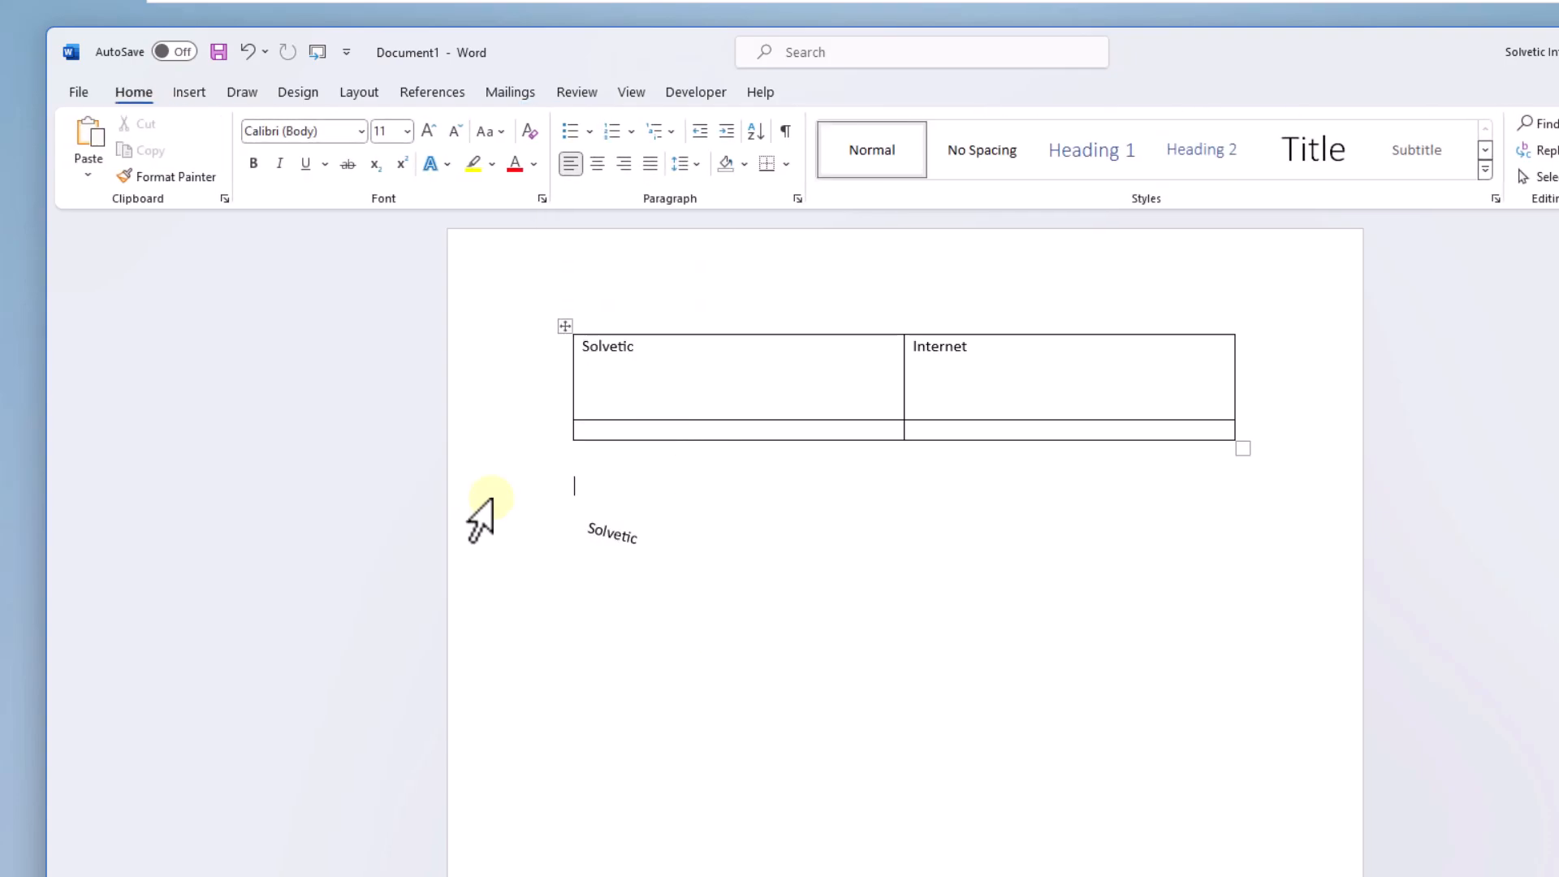
mouse_move(616, 523)
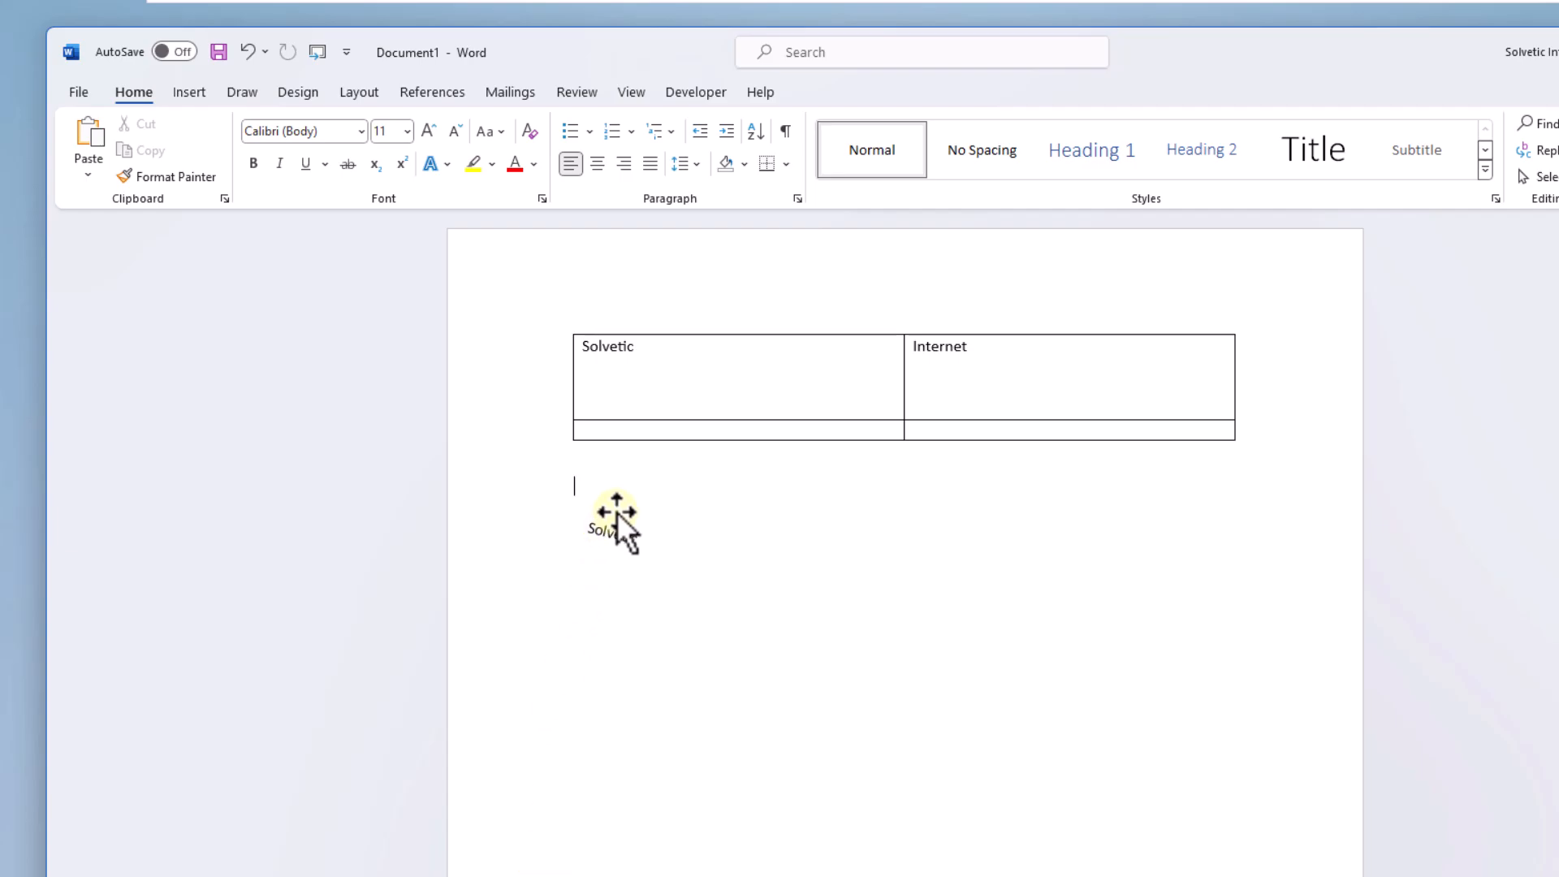
click(614, 523)
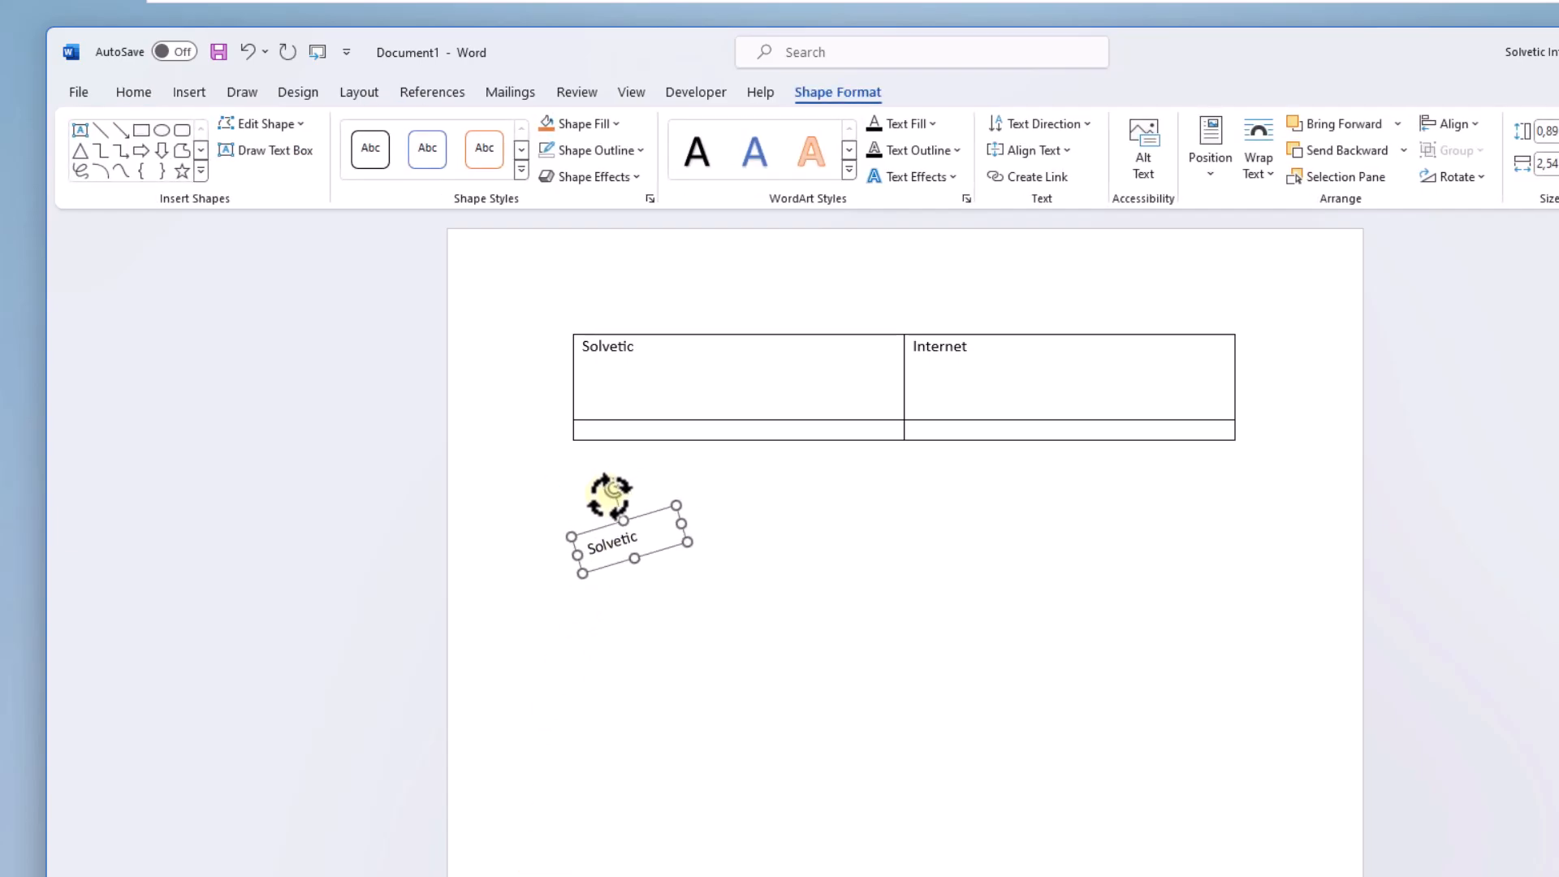